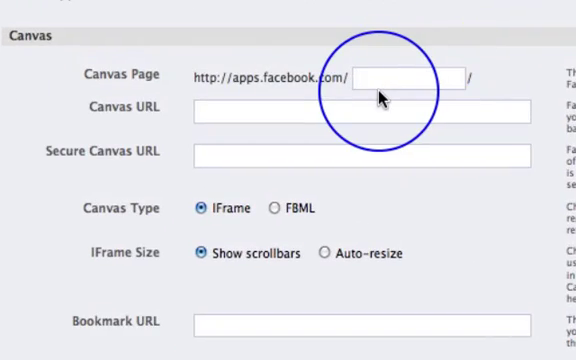
Name the canvas page greatshow1, accepting the suggested greatshow name.
click(376, 76)
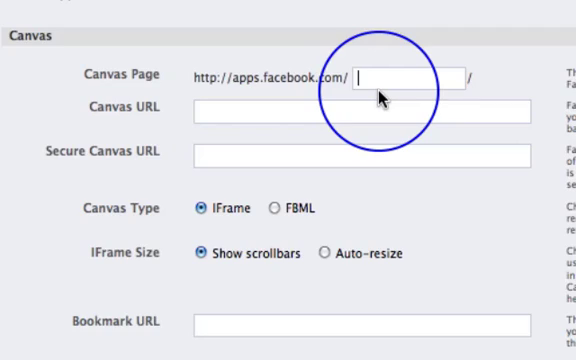
text(great)
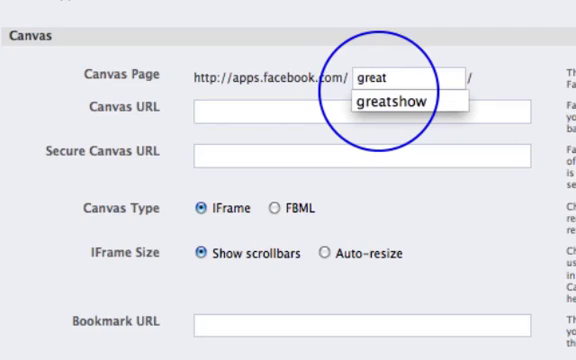
click(408, 100)
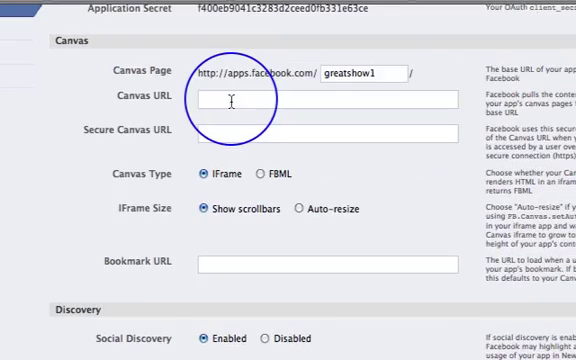
text(www.freefanpagetemplates.com/testiframeoptinpage.php/)
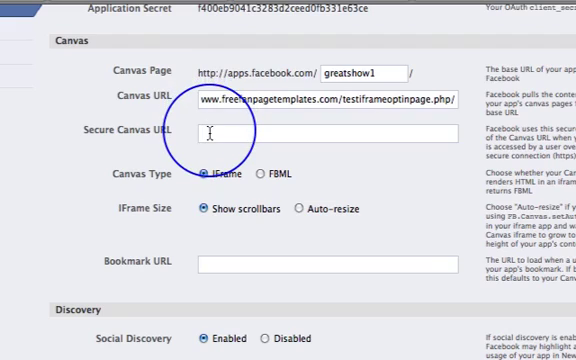
text(www.freefanpagetemplates.com/testiframeoptinpage.php)
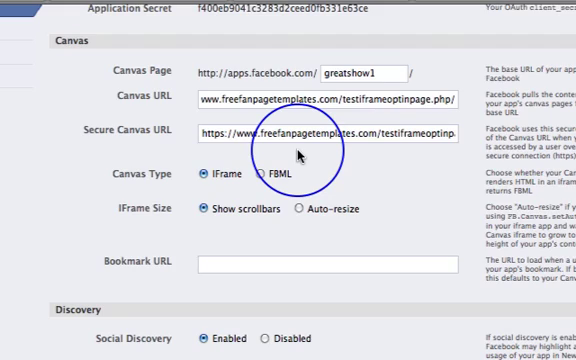
click(204, 266)
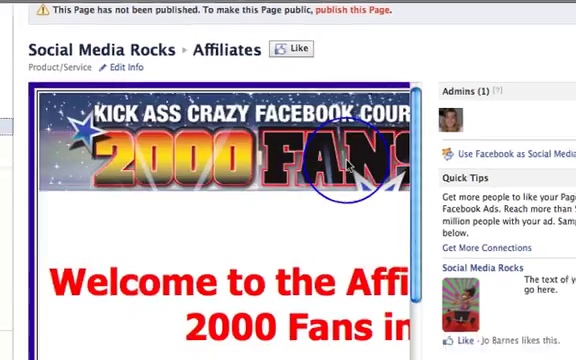
Scroll through the Social Media Rocks Affiliates tab's promo videos and banners.
scroll(down, 3)
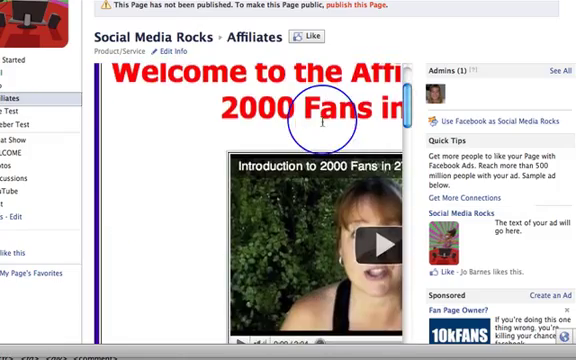
scroll(down, 3)
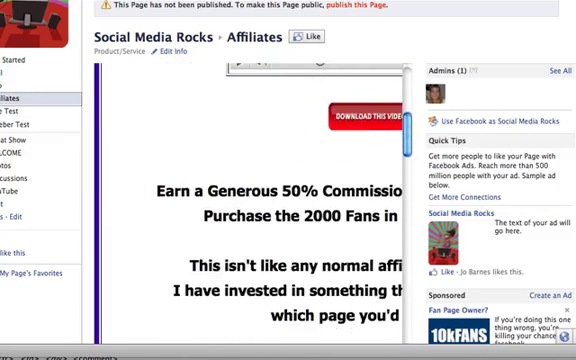
scroll(down, 3)
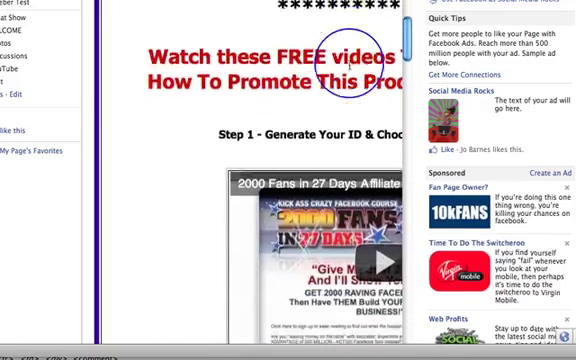
scroll(down, 3)
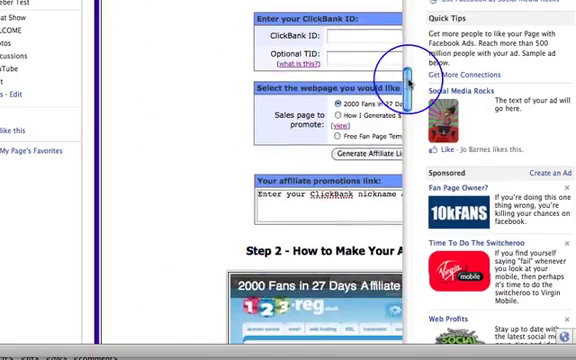
scroll(down, 3)
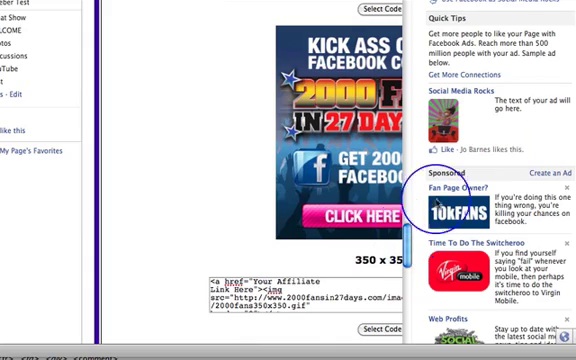
scroll(down, 3)
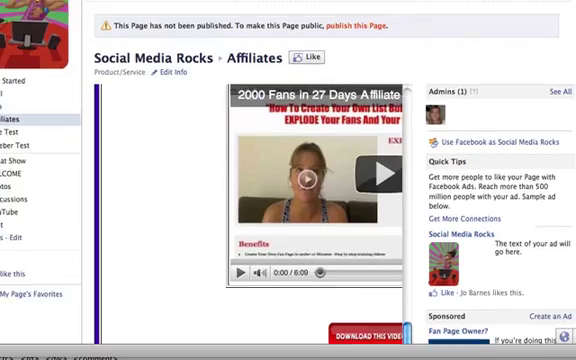
scroll(down, 3)
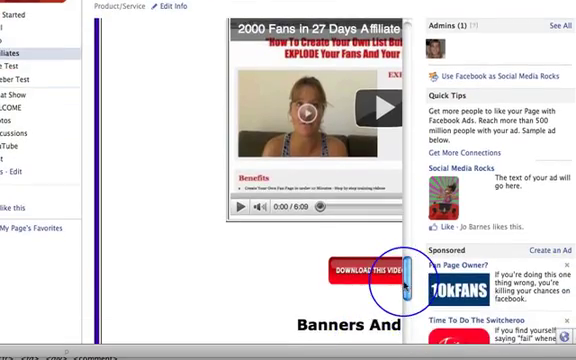
scroll(down, 3)
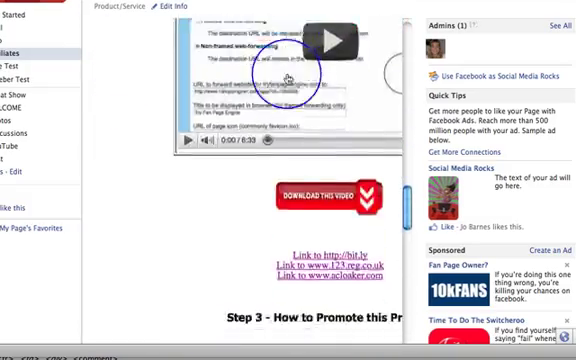
scroll(down, 3)
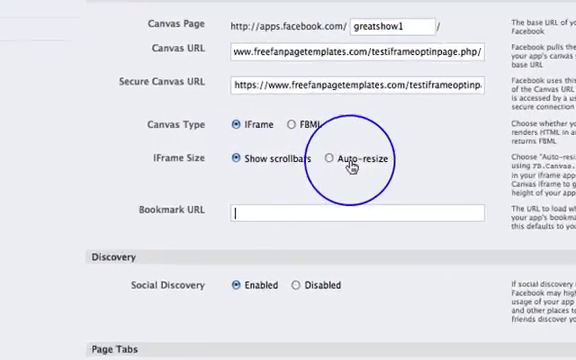
Set the iframe to auto-resize and name the page tab Great Show 1 with tab address greatshow1.
click(332, 164)
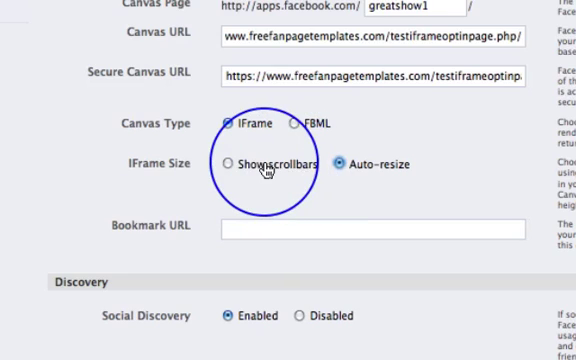
scroll(down, 3)
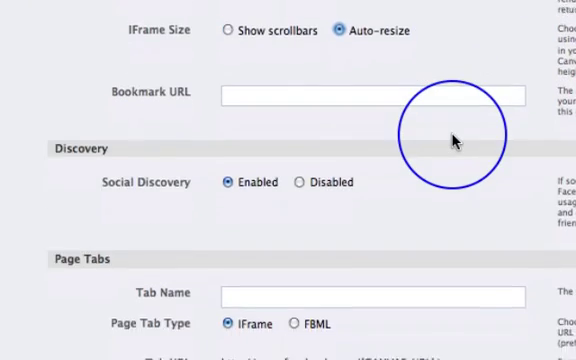
scroll(down, 3)
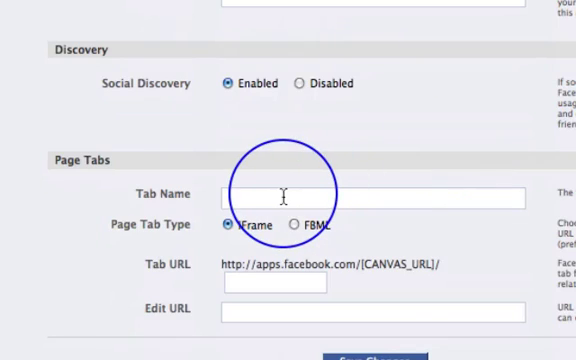
text(Great Show 1)
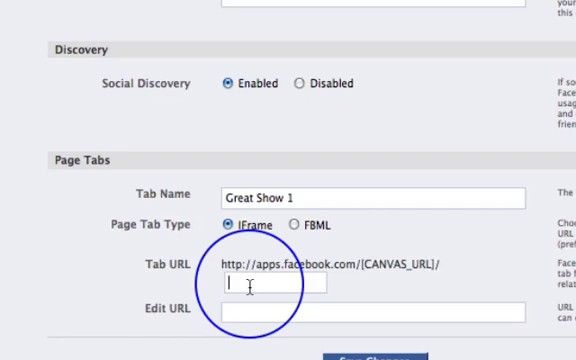
text(grea)
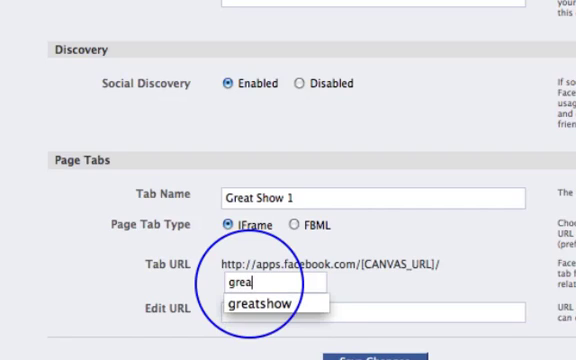
click(274, 300)
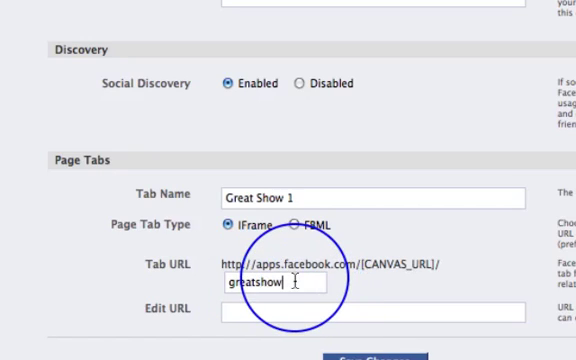
text(1)
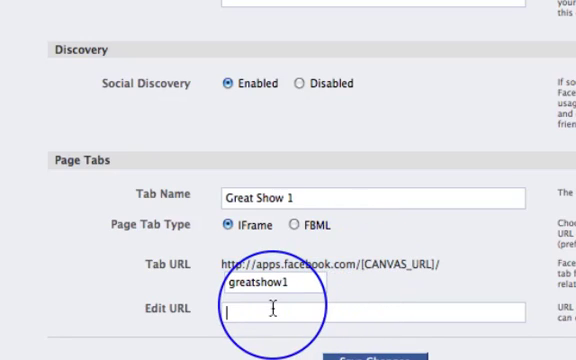
text(http://apps.facebook.com/)
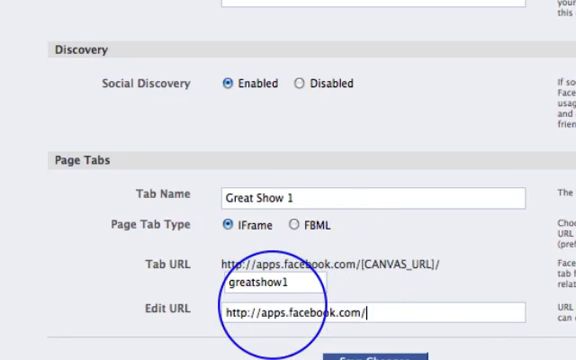
text(greatsj)
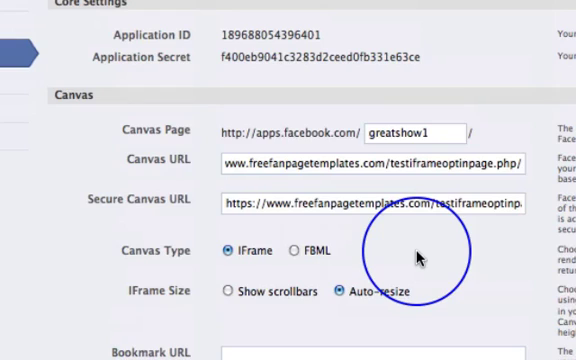
scroll(down, 3)
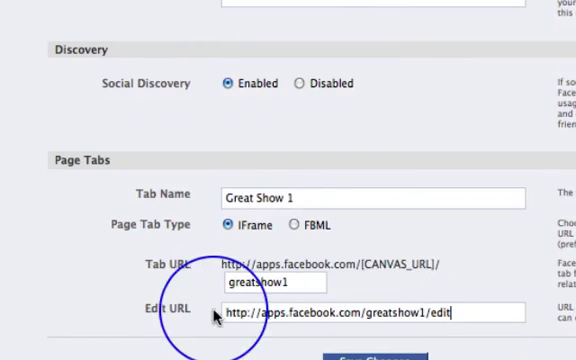
mouse_move(496, 298)
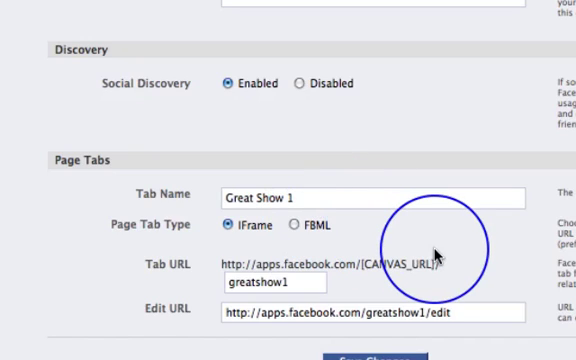
scroll(down, 3)
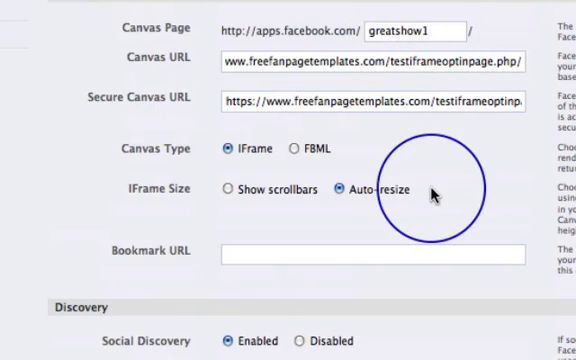
scroll(down, 3)
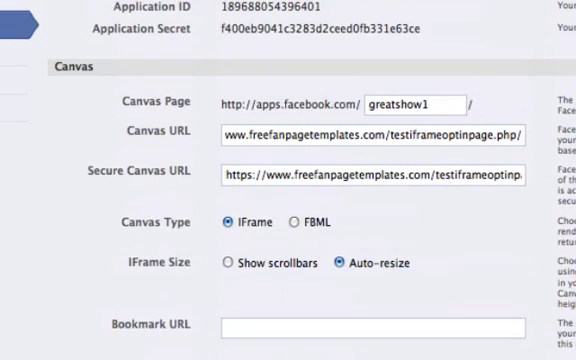
scroll(down, 3)
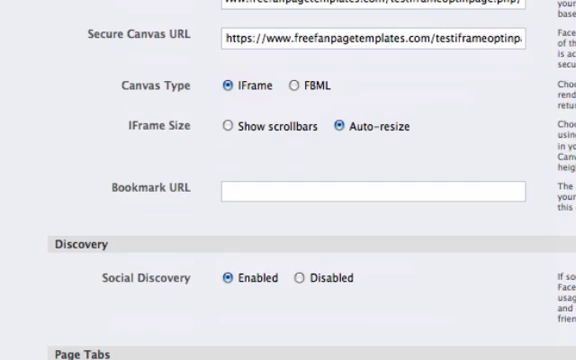
scroll(down, 3)
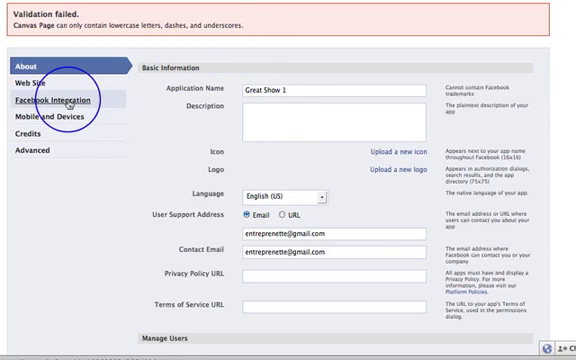
Fix the canvas page name under Facebook Integration and save the app changes.
click(52, 100)
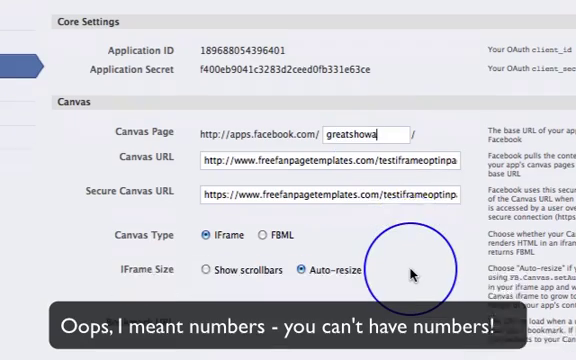
scroll(down, 3)
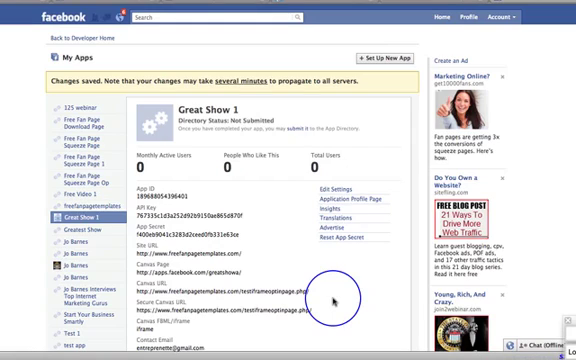
View the test opt-in page at apps.facebook.com/greatshow1 and the Great Show 1 Get Started profile.
scroll(down, 3)
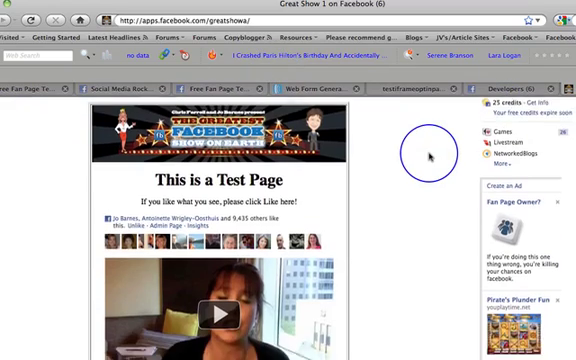
scroll(down, 3)
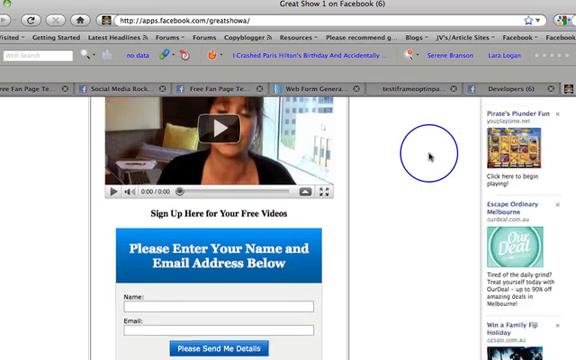
scroll(down, 3)
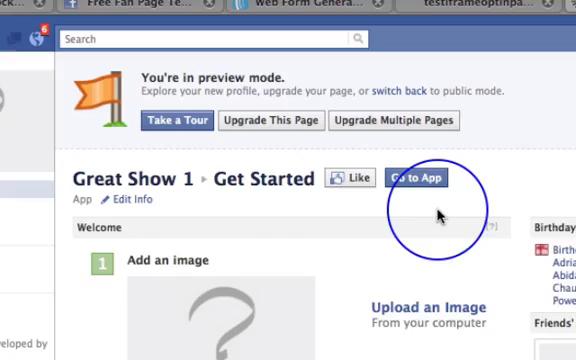
Add the Great Show 1 app to the Social Media Rocks fan page via Add to My Page.
scroll(down, 3)
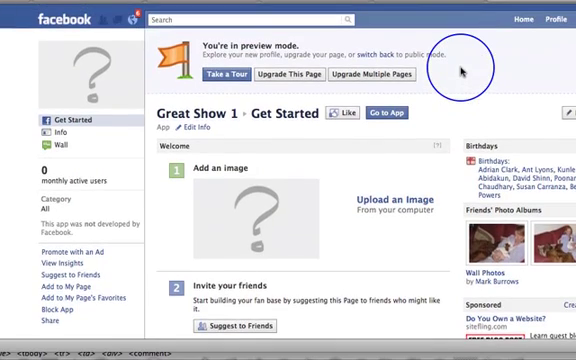
scroll(down, 3)
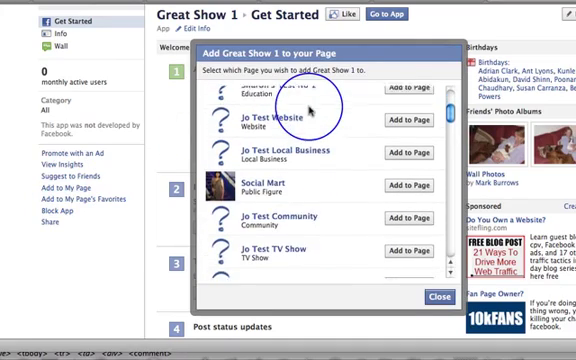
scroll(down, 3)
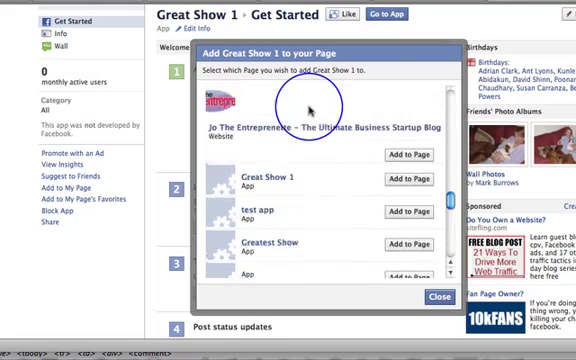
scroll(down, 3)
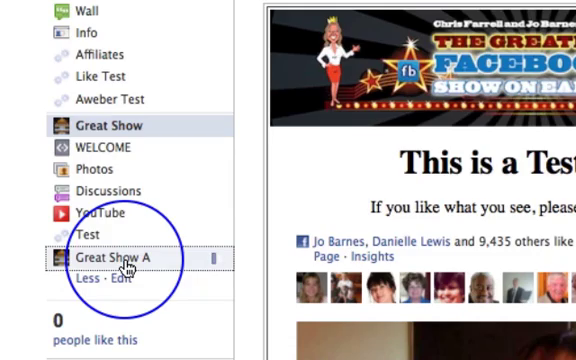
View the Great Show A tab's embedded test opt-in page with video and sign-up form.
click(116, 258)
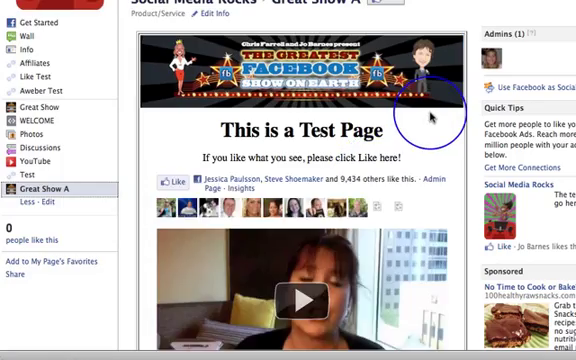
scroll(down, 3)
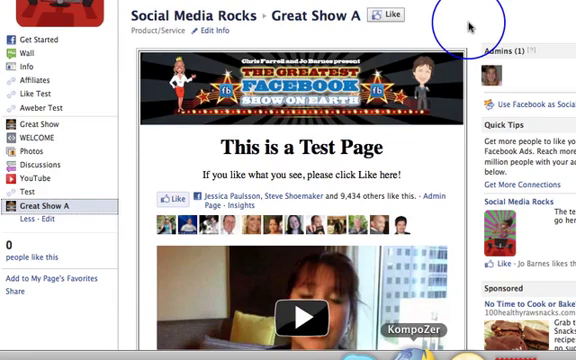
scroll(down, 3)
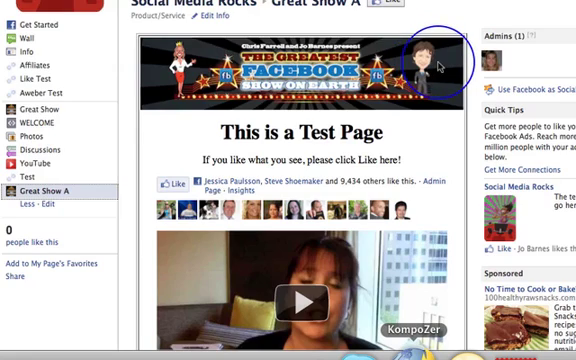
scroll(down, 3)
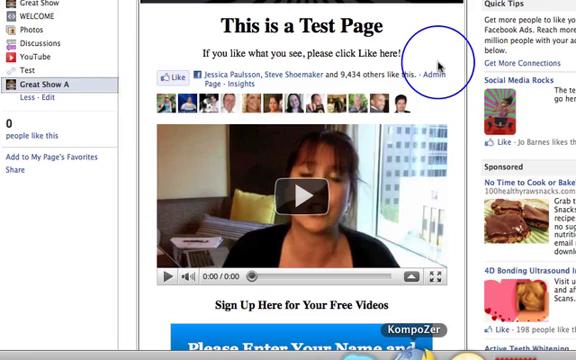
scroll(down, 3)
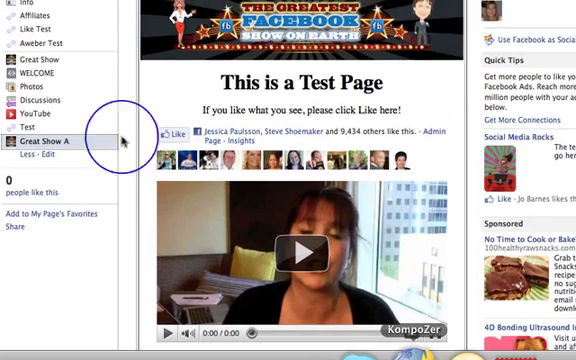
mouse_move(432, 96)
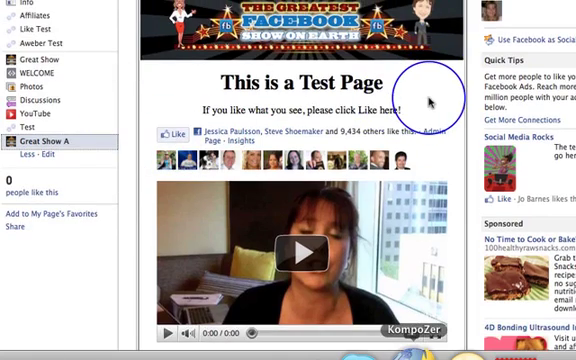